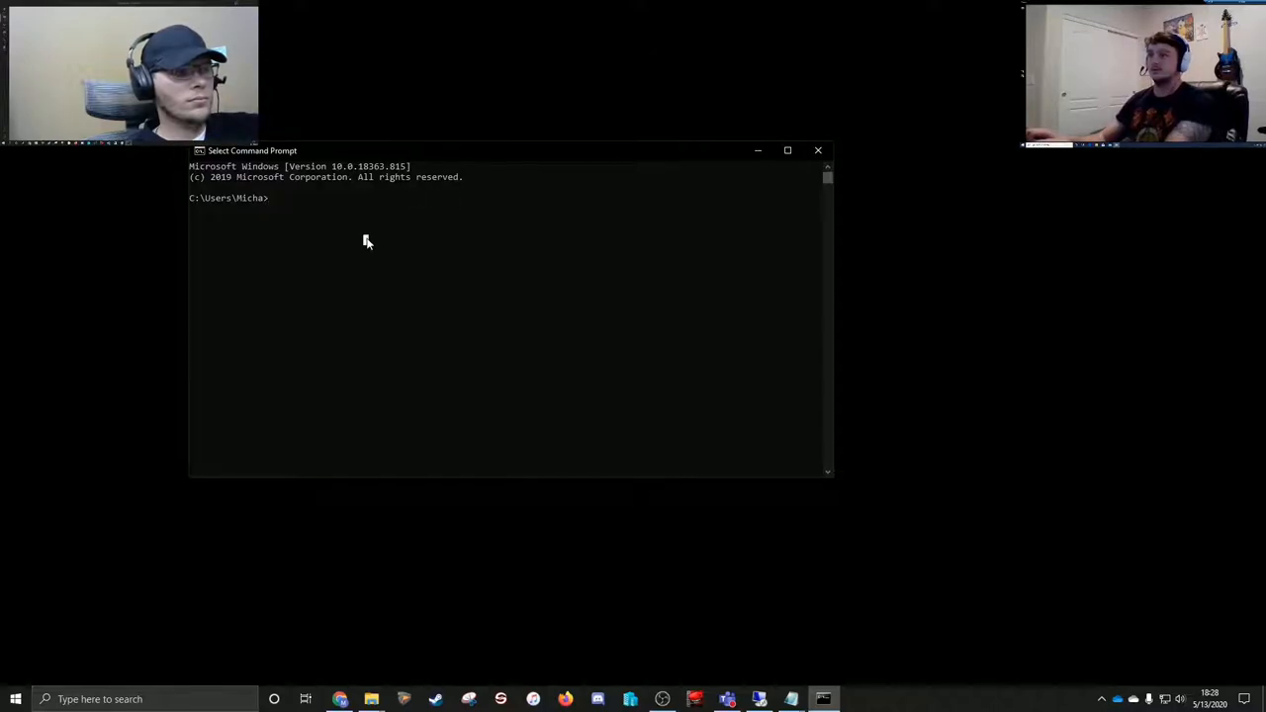
Run ipconfig and highlight IPv4 address 192.168.0.20 and default gateway 192.168.0.1
type("ipconfig")
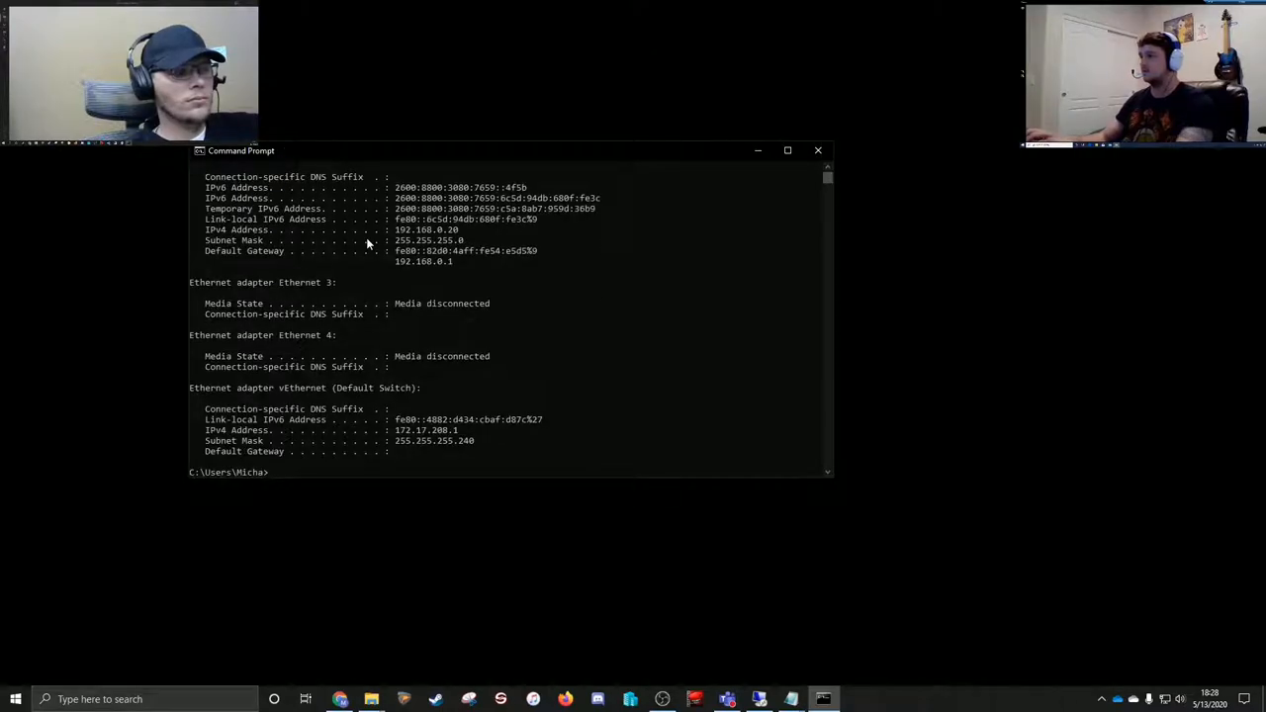
left_click_drag(396, 251, 531, 284)
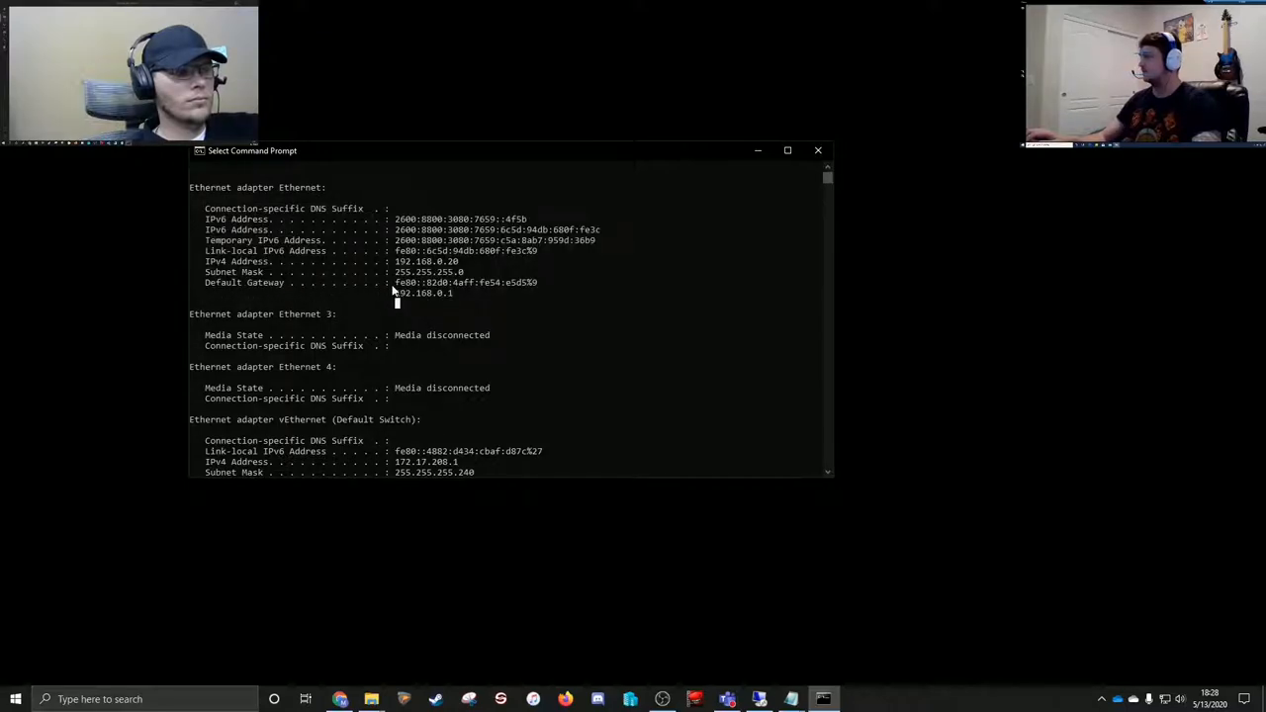
left_click_drag(396, 283, 572, 292)
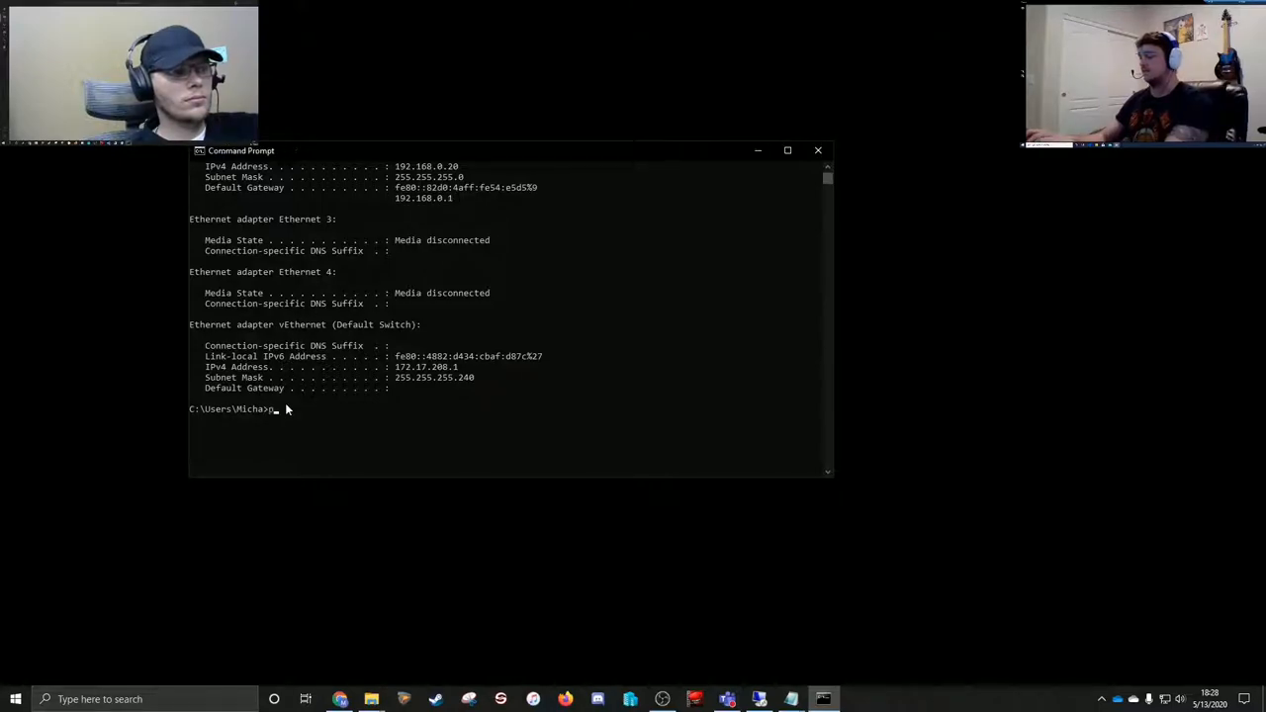
Enter a ping command targeting the default gateway 192.168.0.1
type("ping")
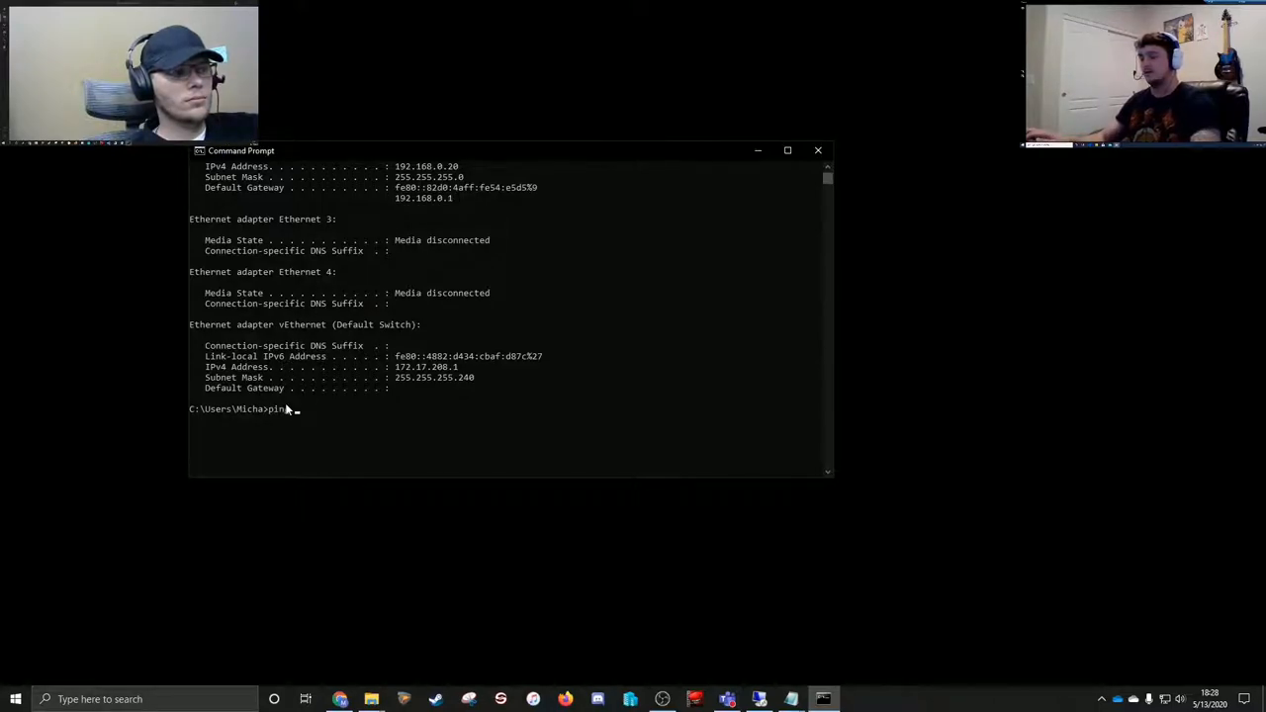
type("192.168.0.1")
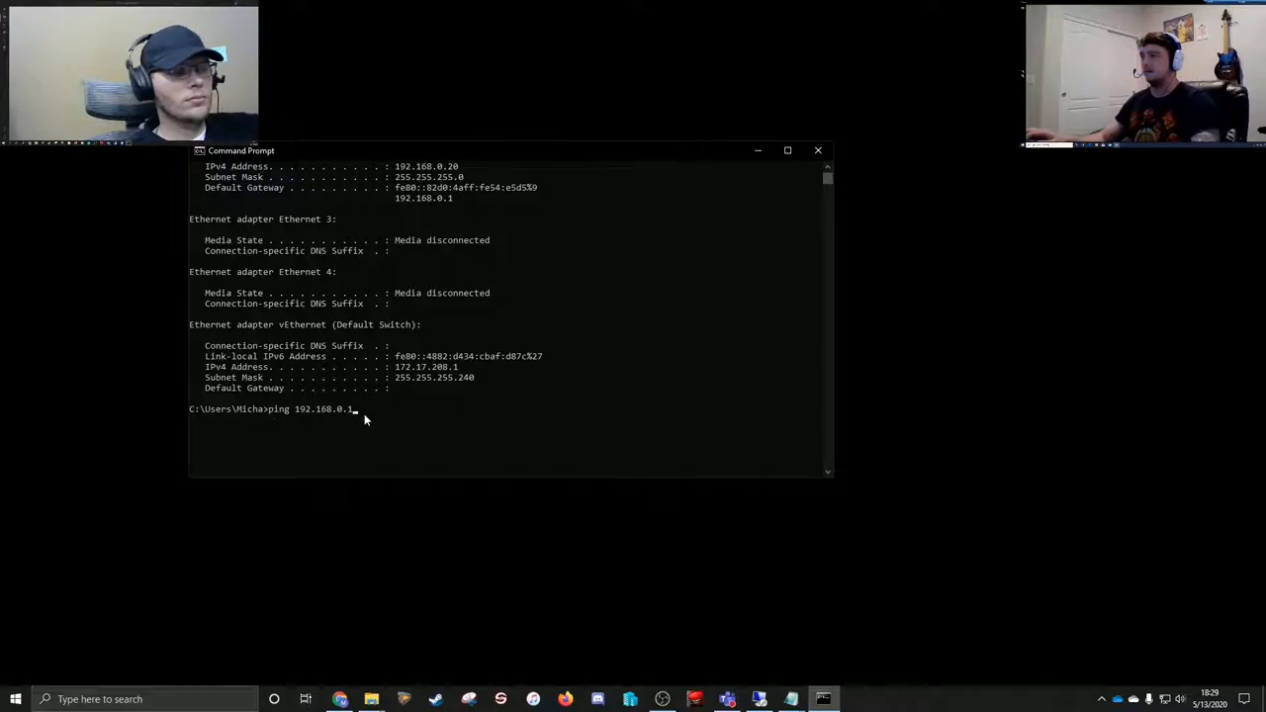
mouse_move(386, 221)
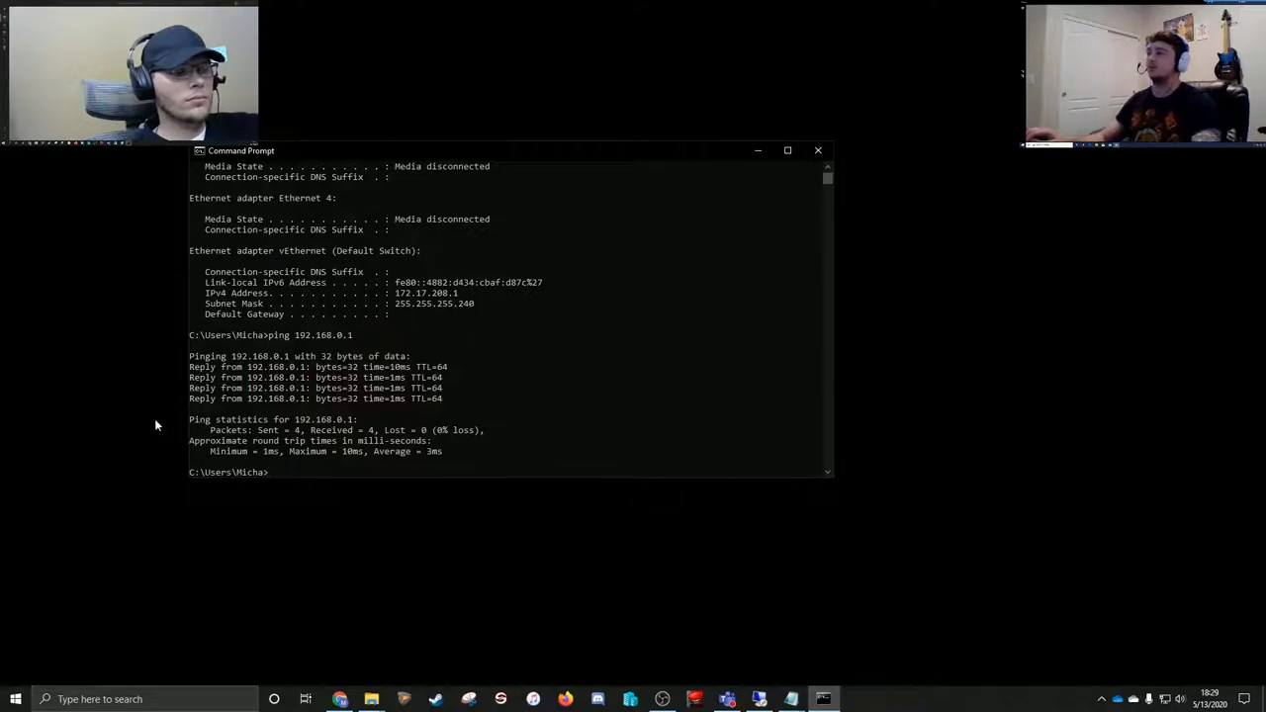
Ping 192.168.1.1 and review the four timeouts with 100% packet loss
type("ping")
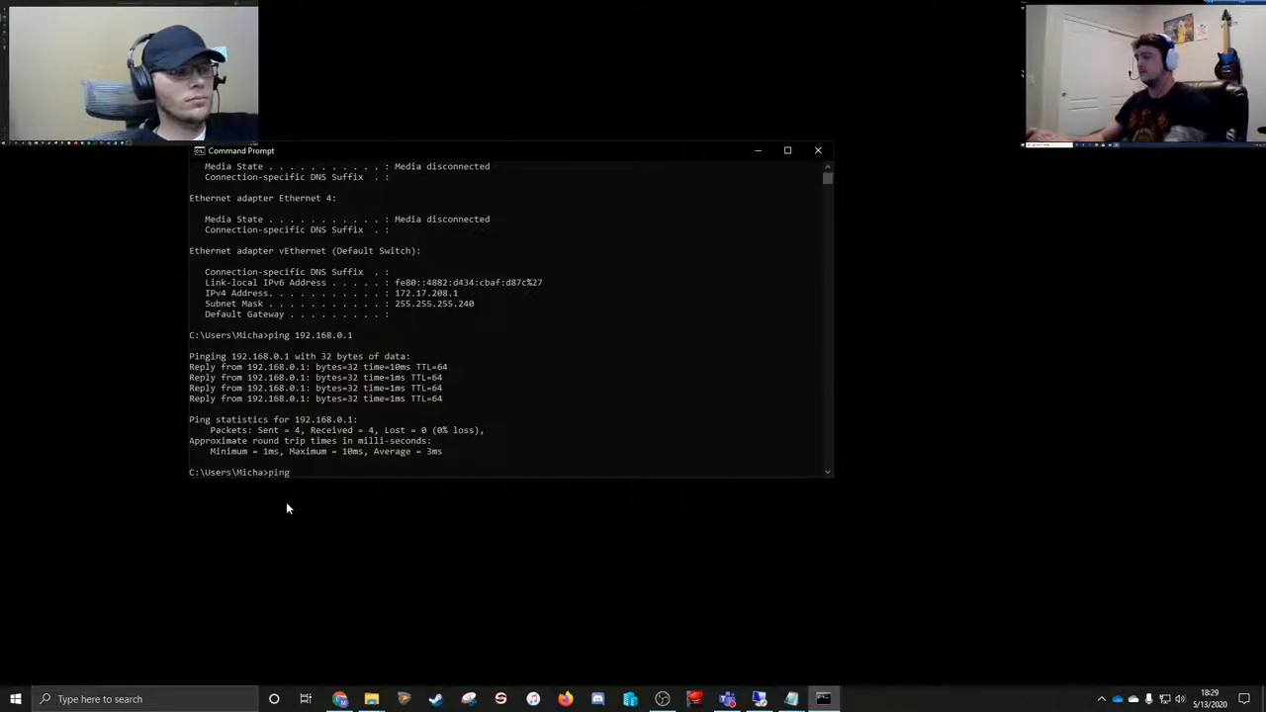
type("192.168")
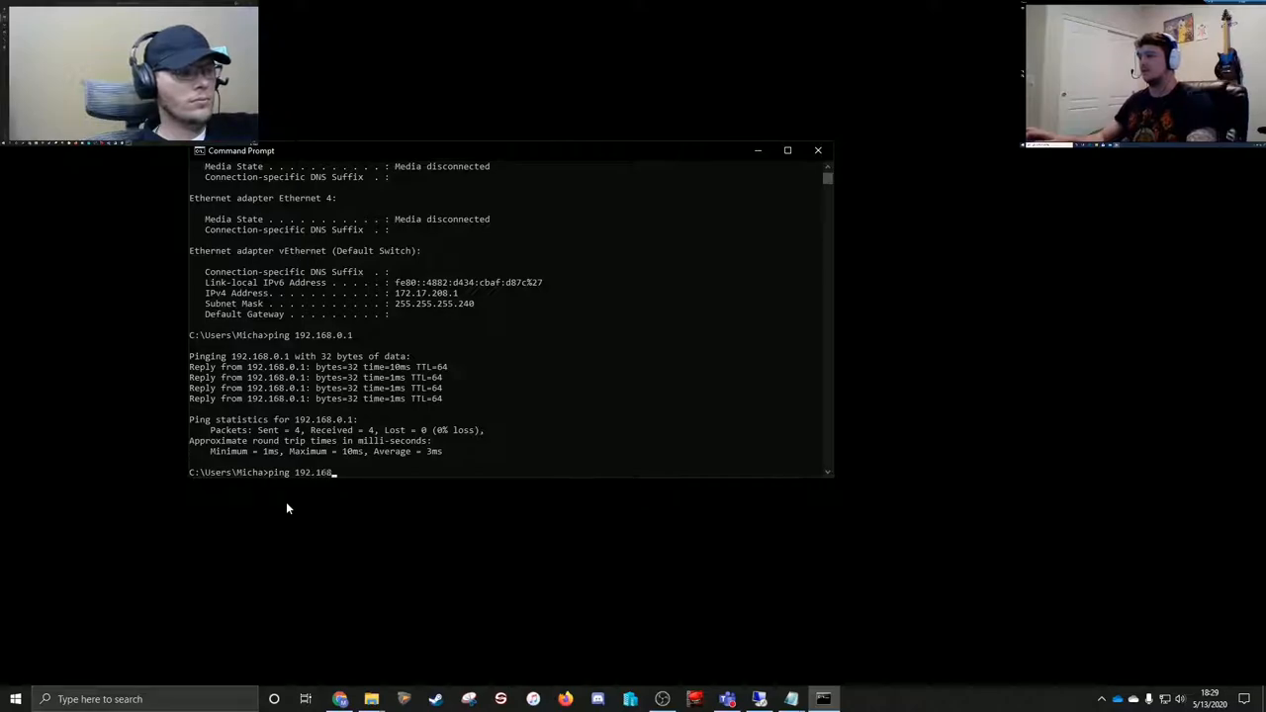
type(".1.1")
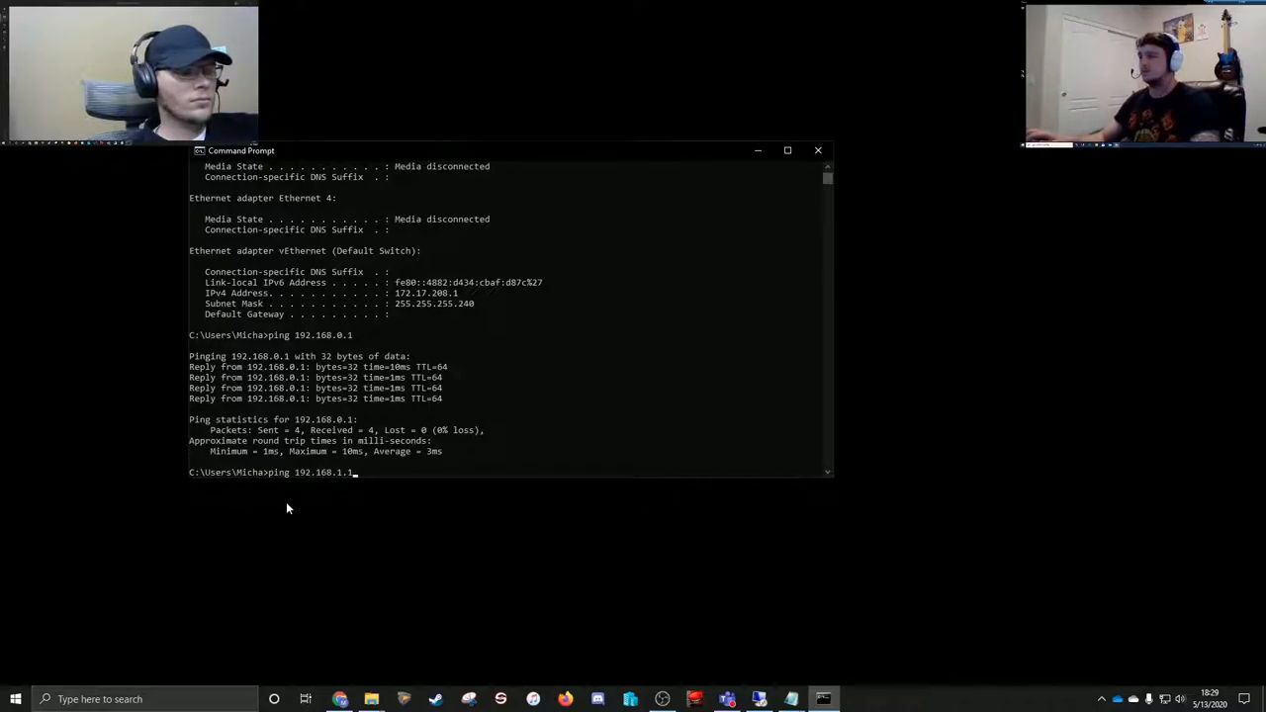
key("enter")
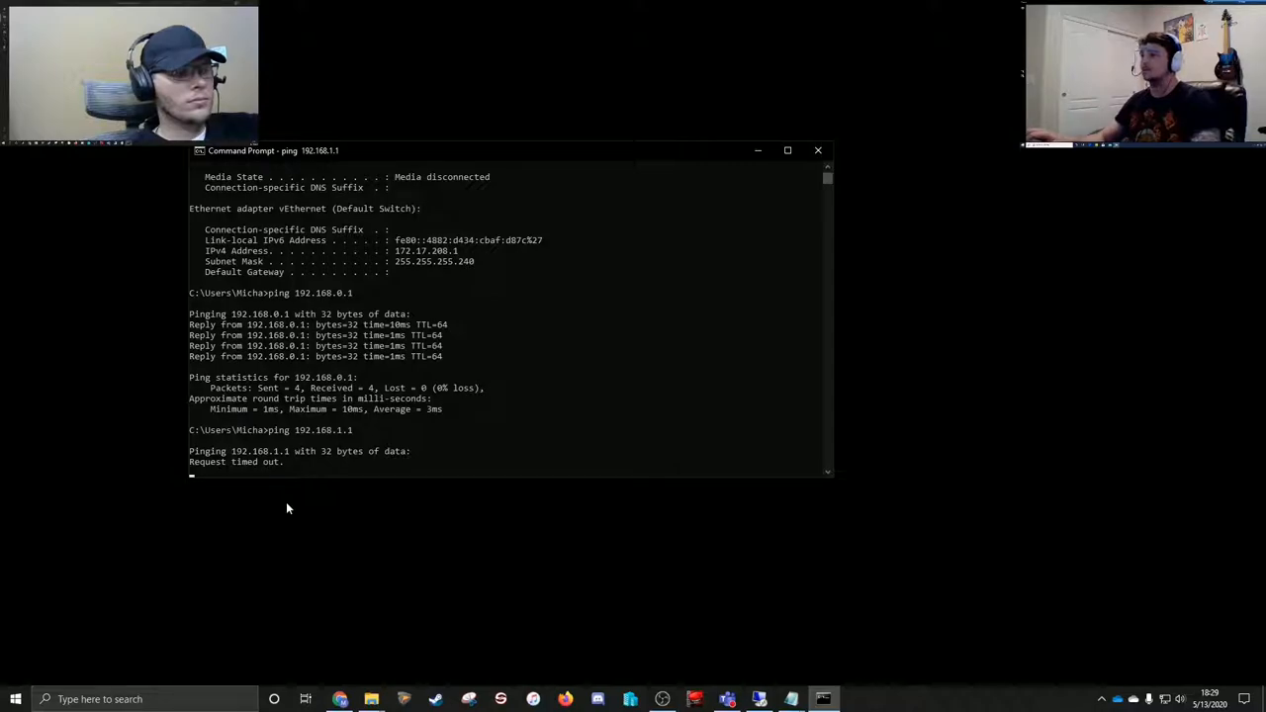
mouse_move(381, 457)
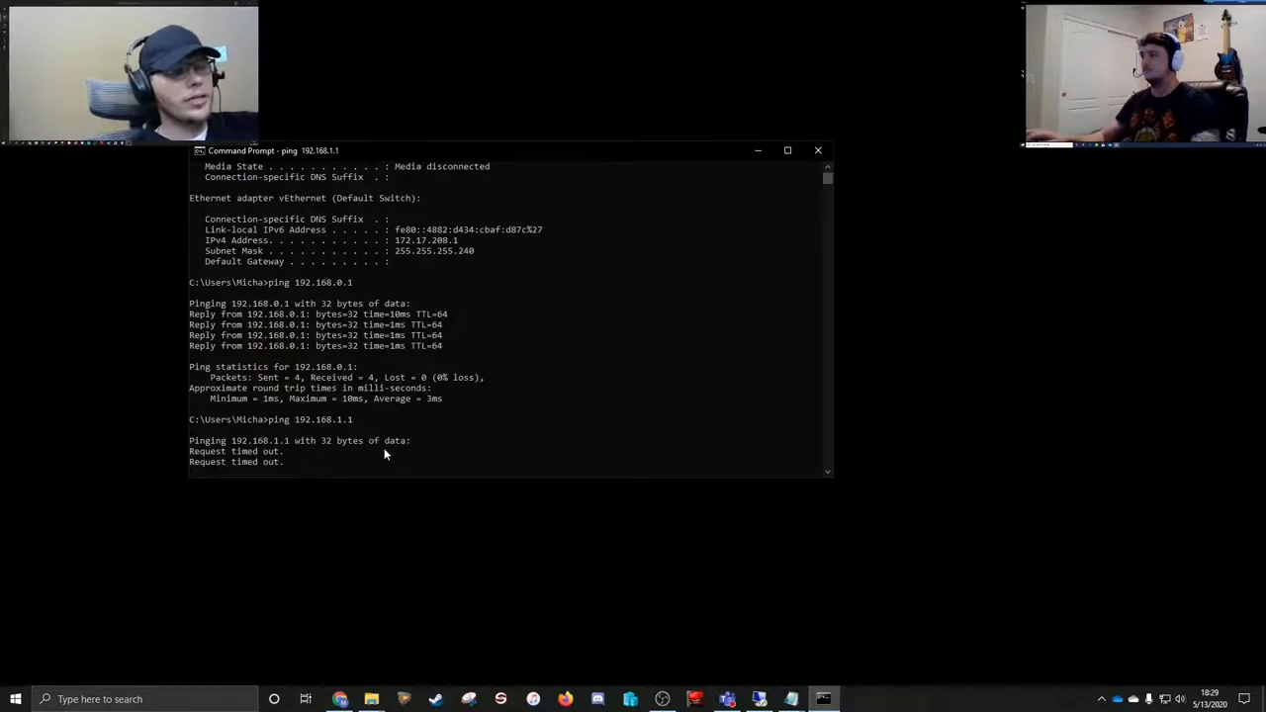
scroll("down", 3)
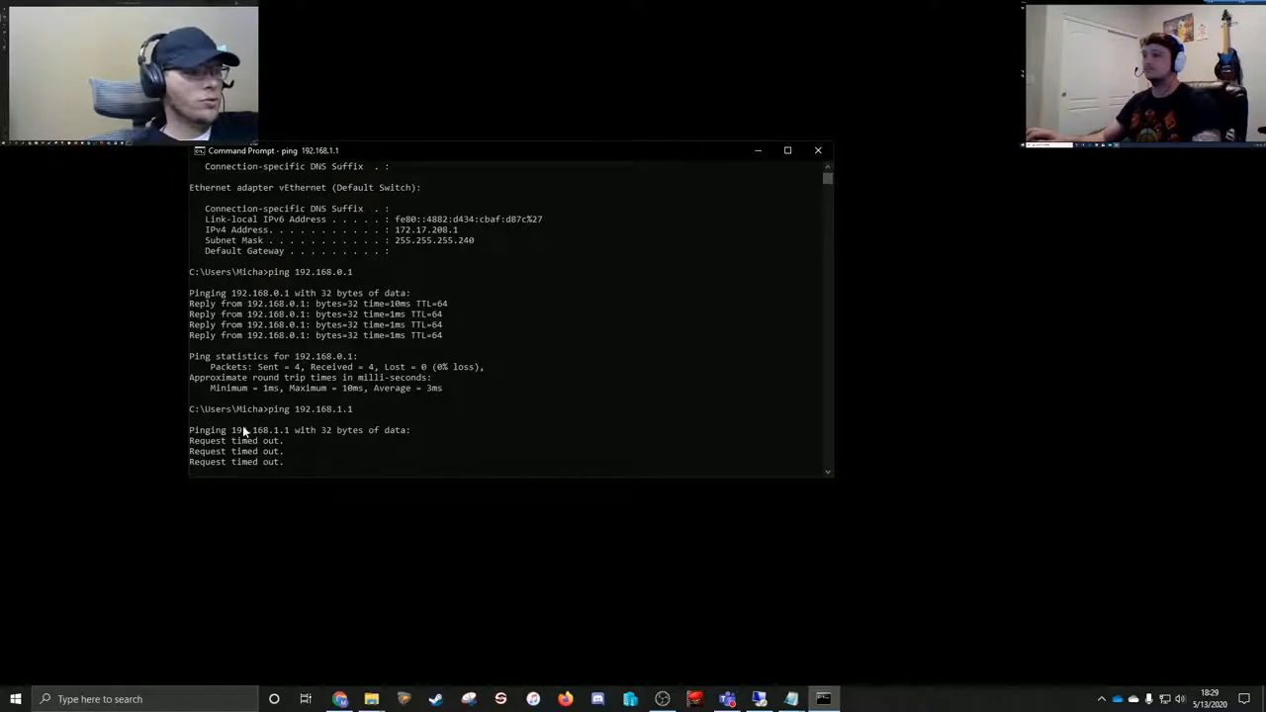
mouse_move(72, 418)
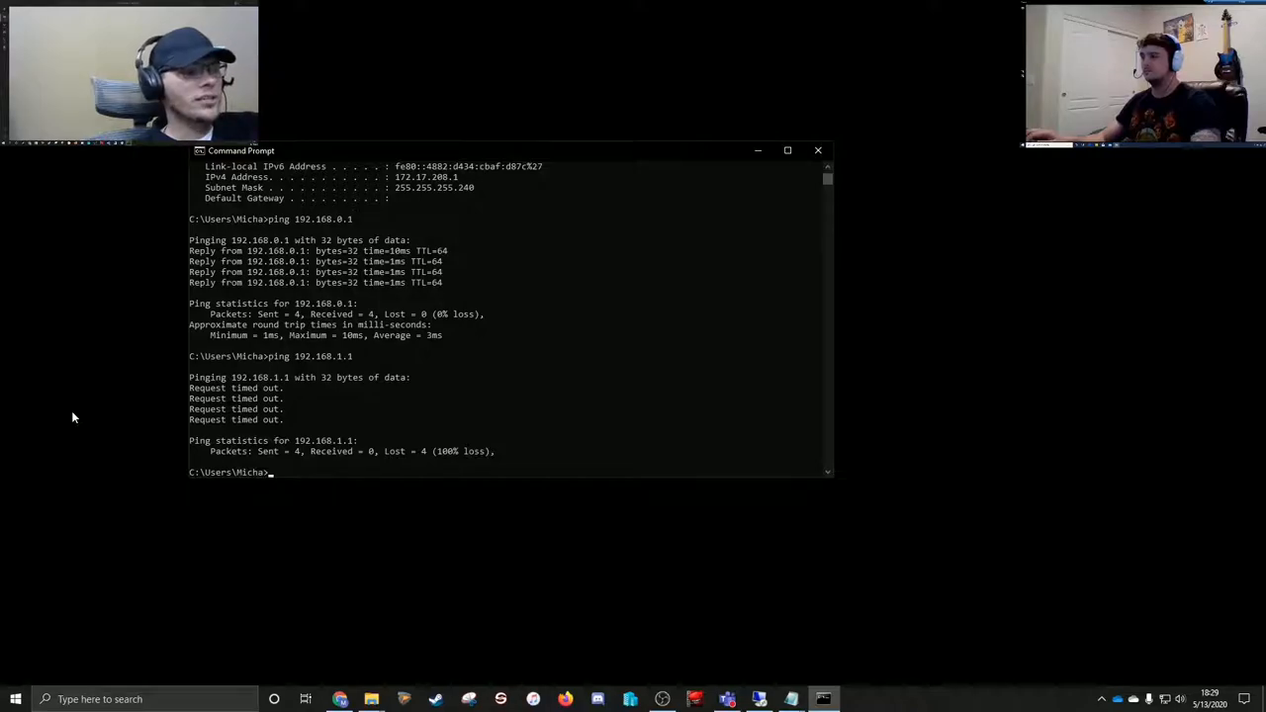
type("ping 192.168.1.")
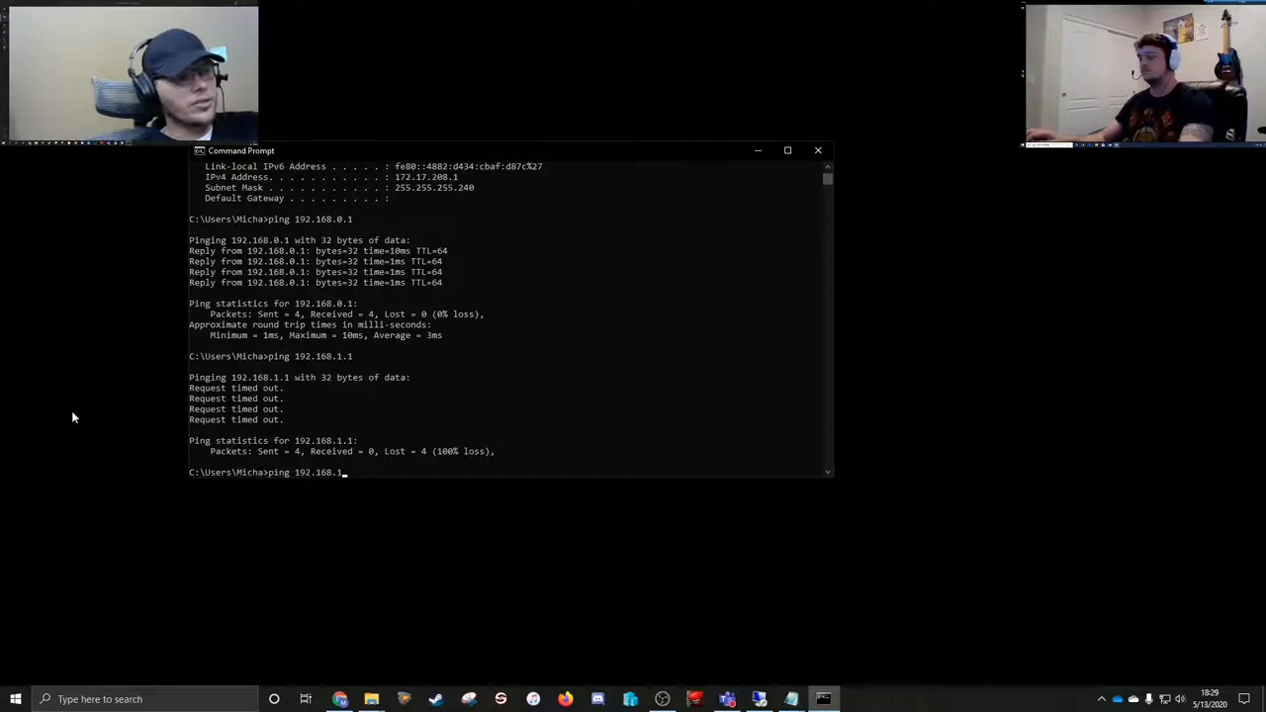